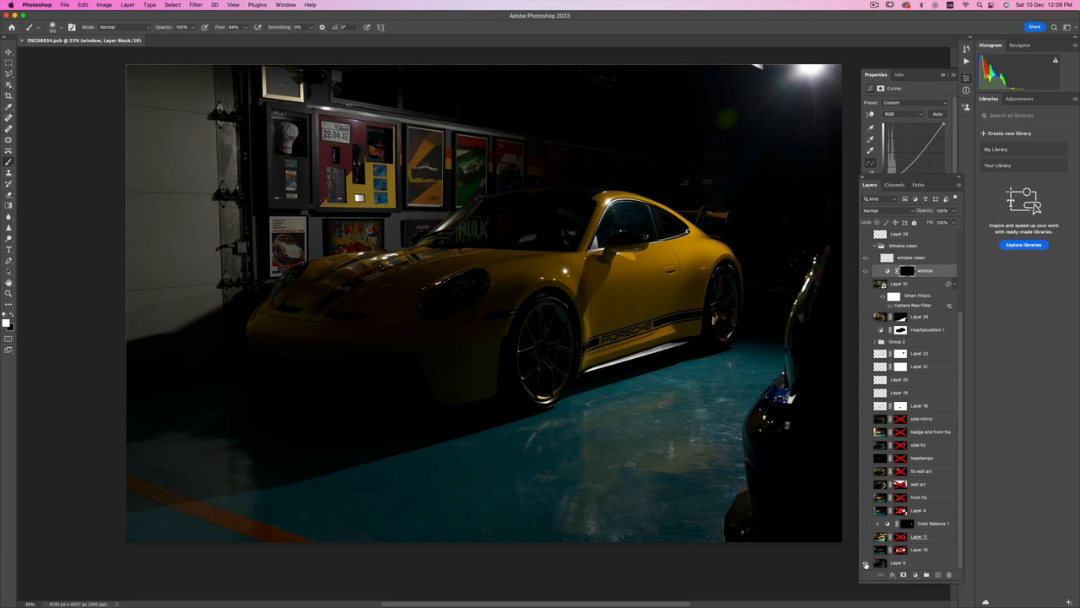
mouse_move(760, 150)
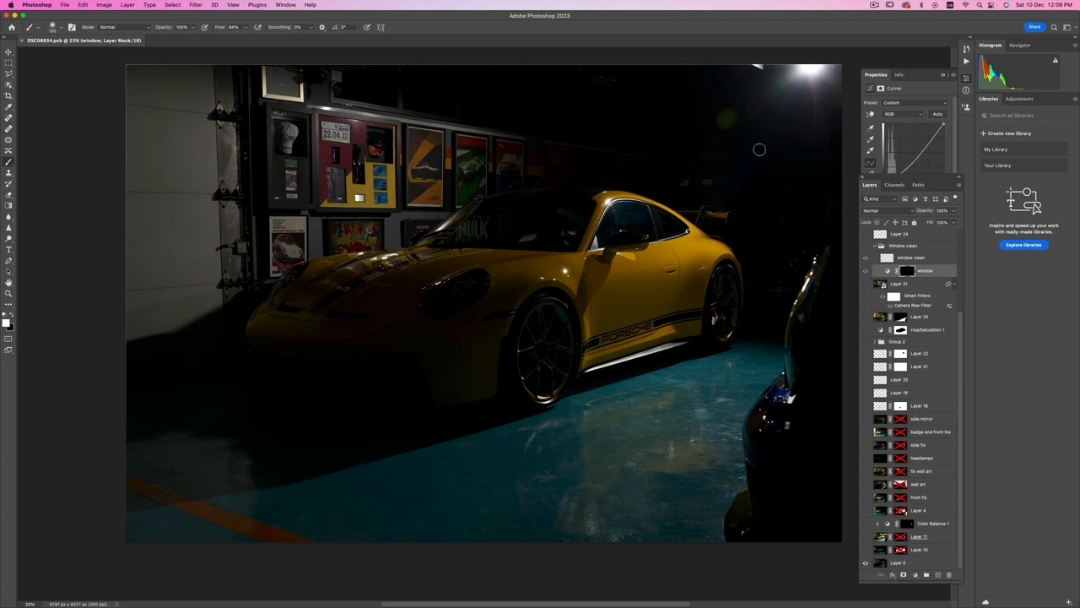
mouse_move(684, 153)
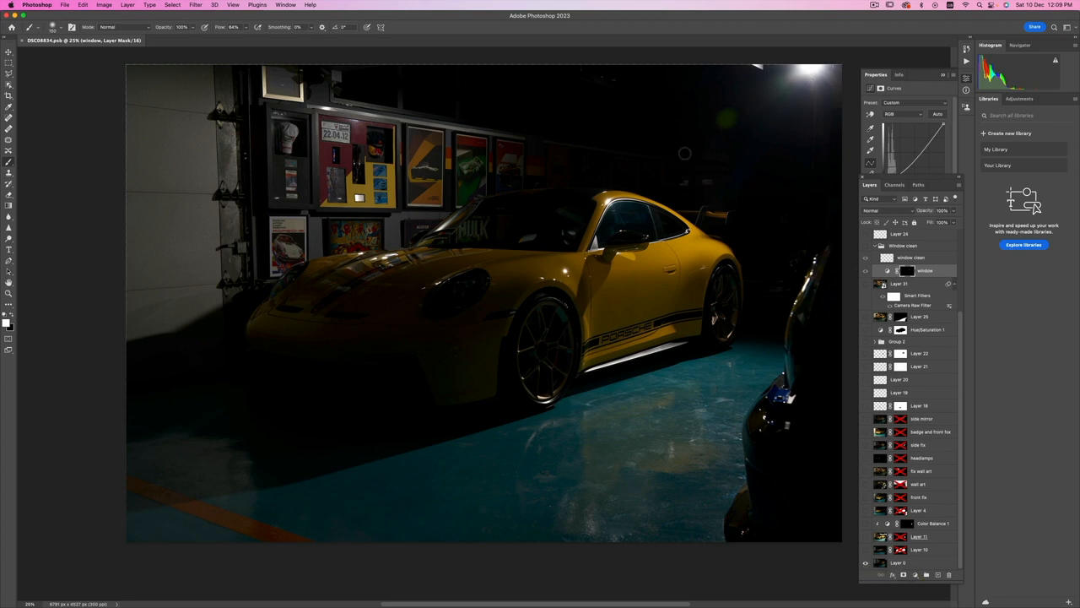
mouse_move(767, 142)
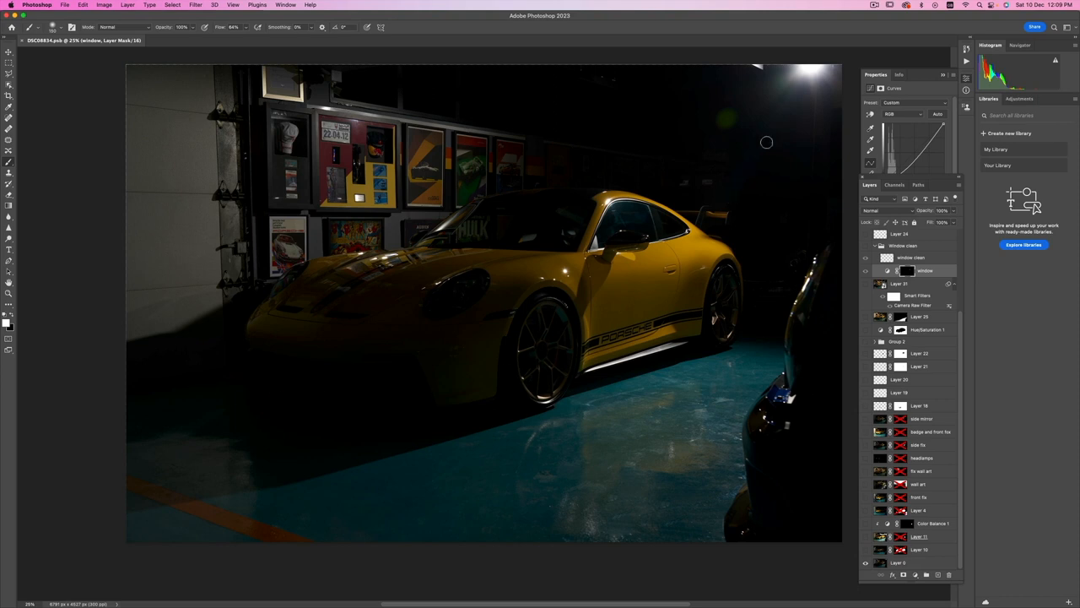
mouse_move(787, 108)
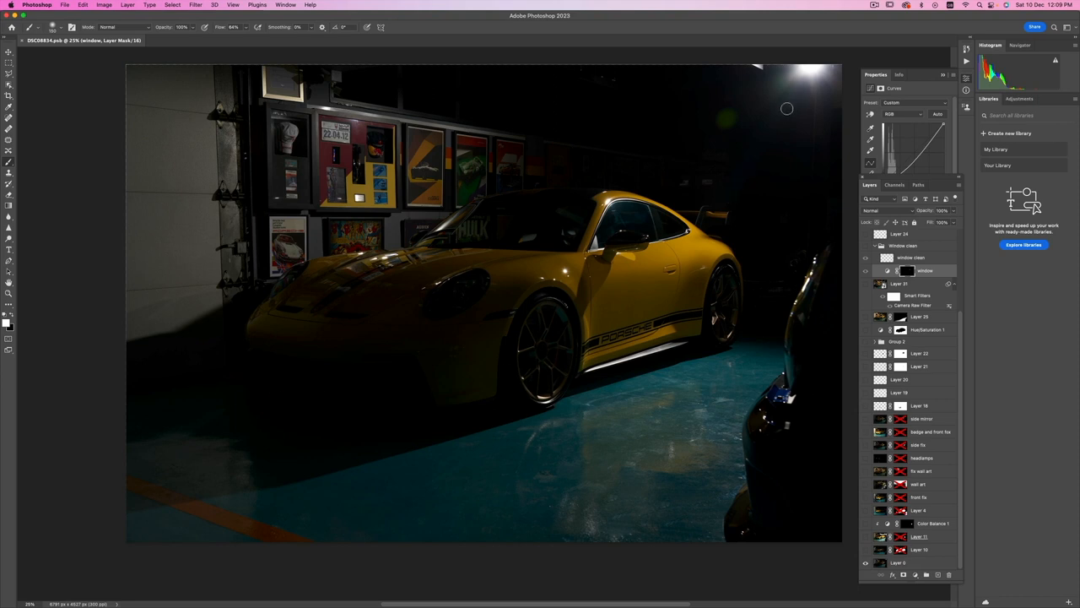
mouse_move(287, 422)
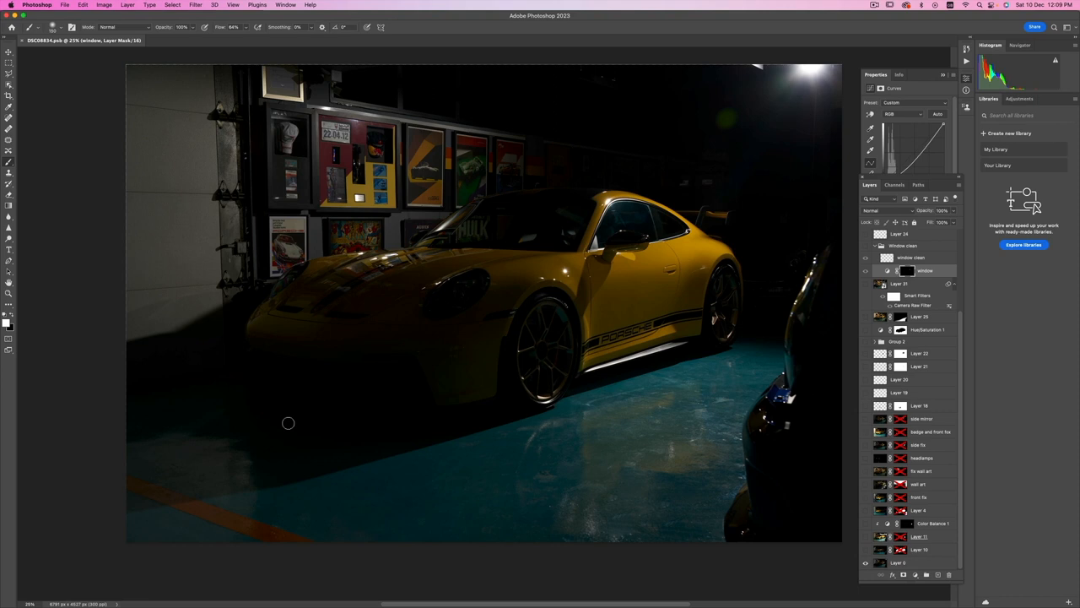
mouse_move(154, 413)
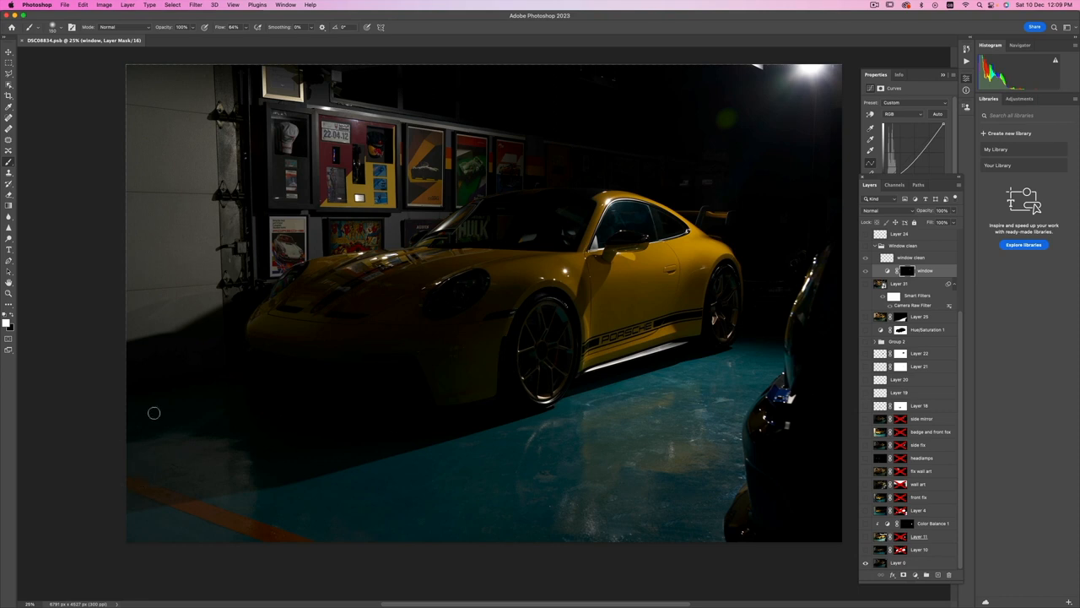
mouse_move(408, 366)
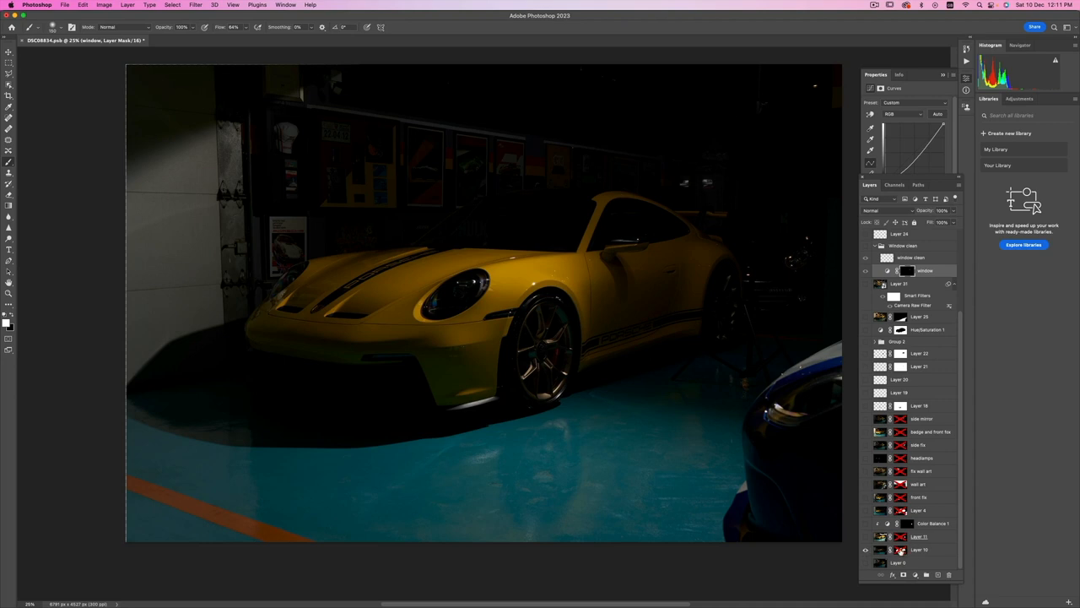
Step: Solo Layer 10 to view its masked Porsche exposure alone
left_click(918, 550)
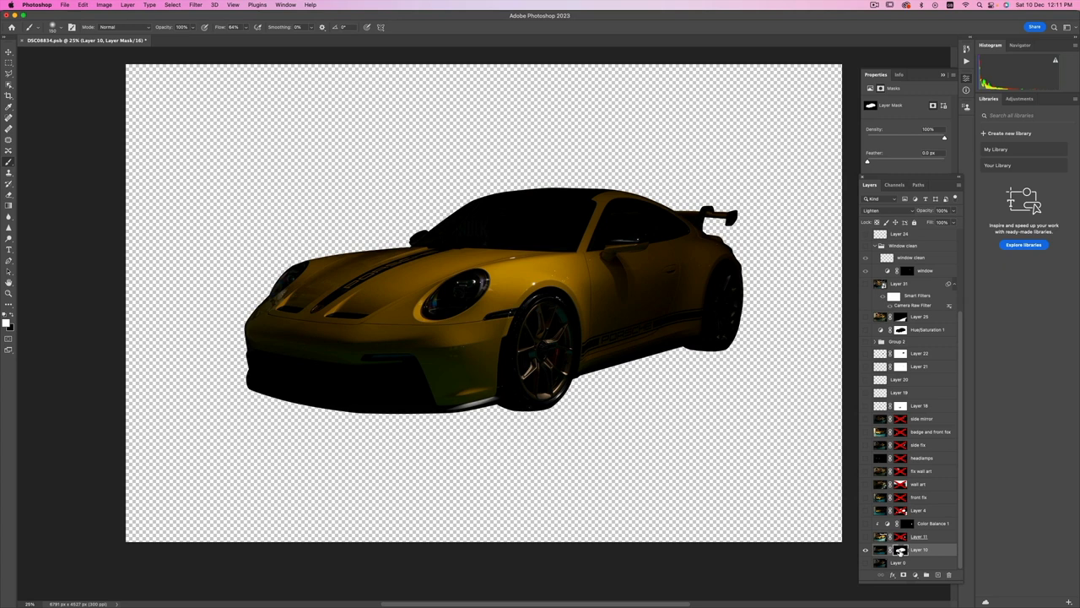
mouse_move(899, 549)
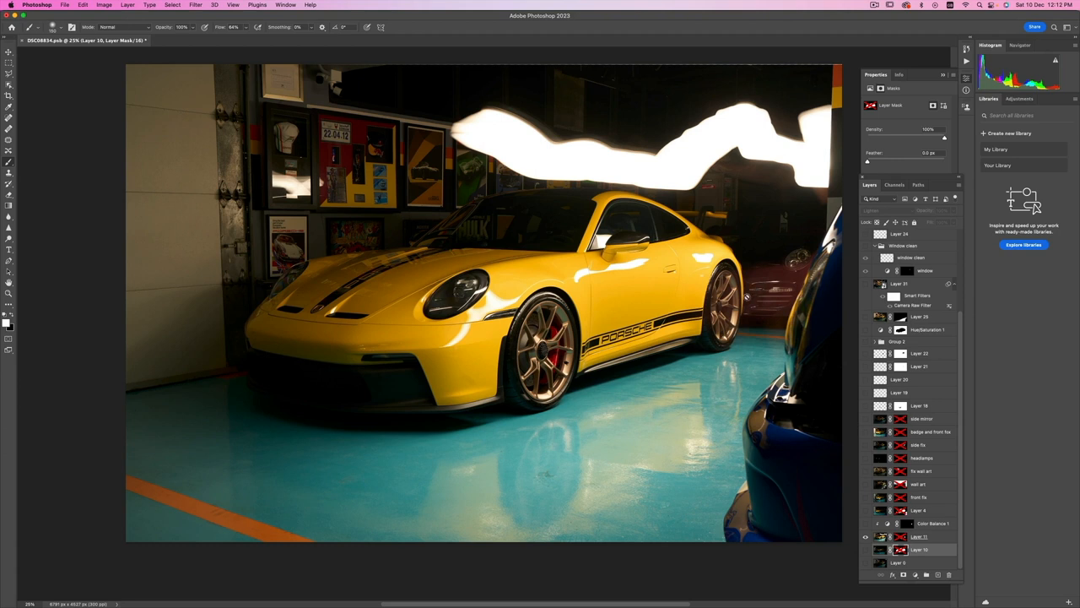
mouse_move(844, 394)
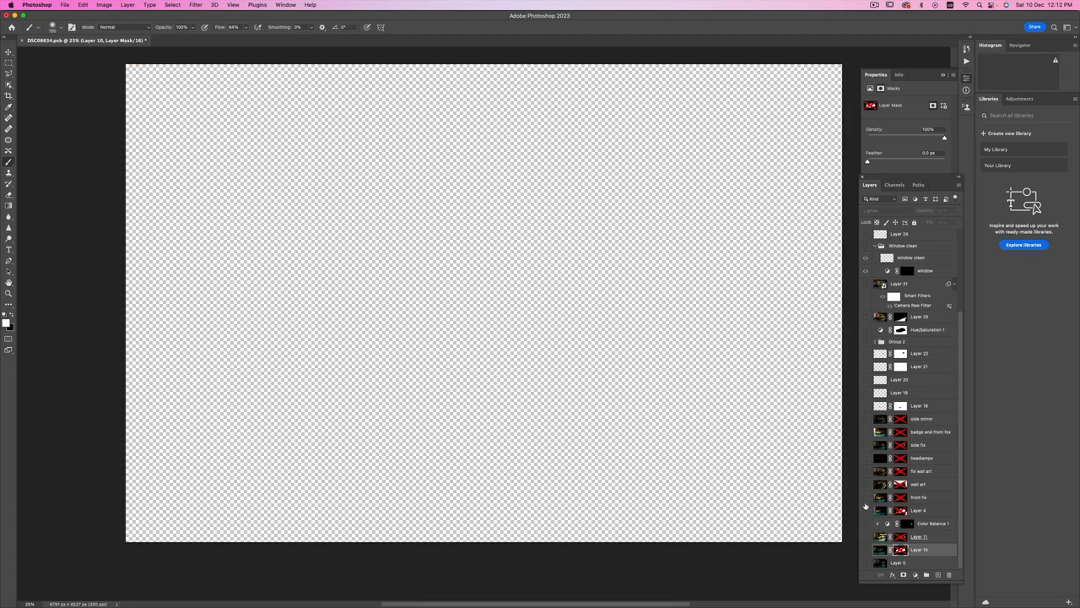
Step: Solo the Layer 4 exposure to view its softly lit Porsche front
left_click(865, 510)
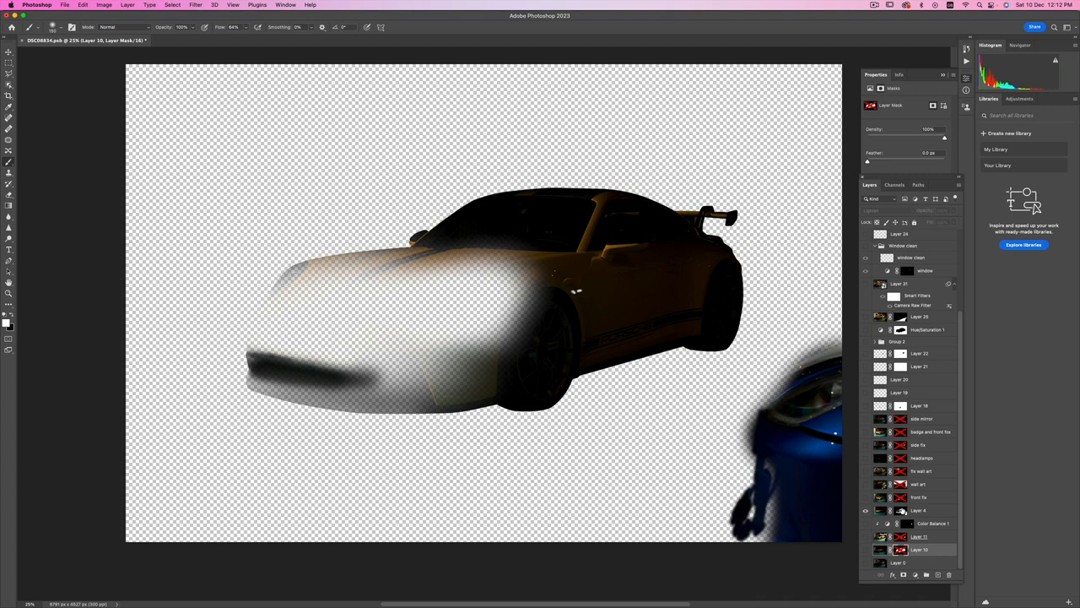
mouse_move(357, 328)
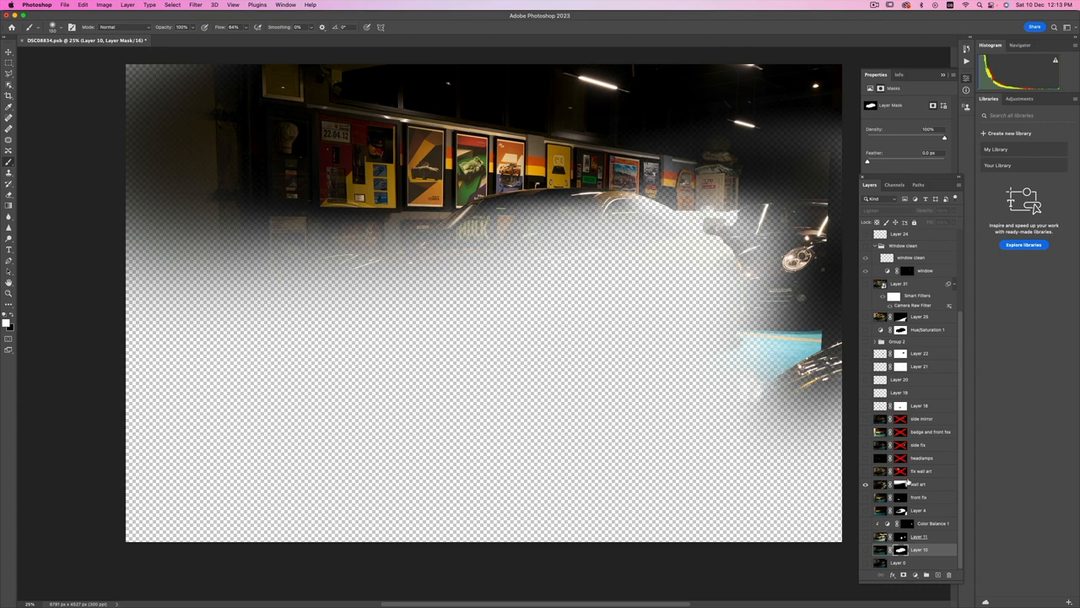
mouse_move(734, 215)
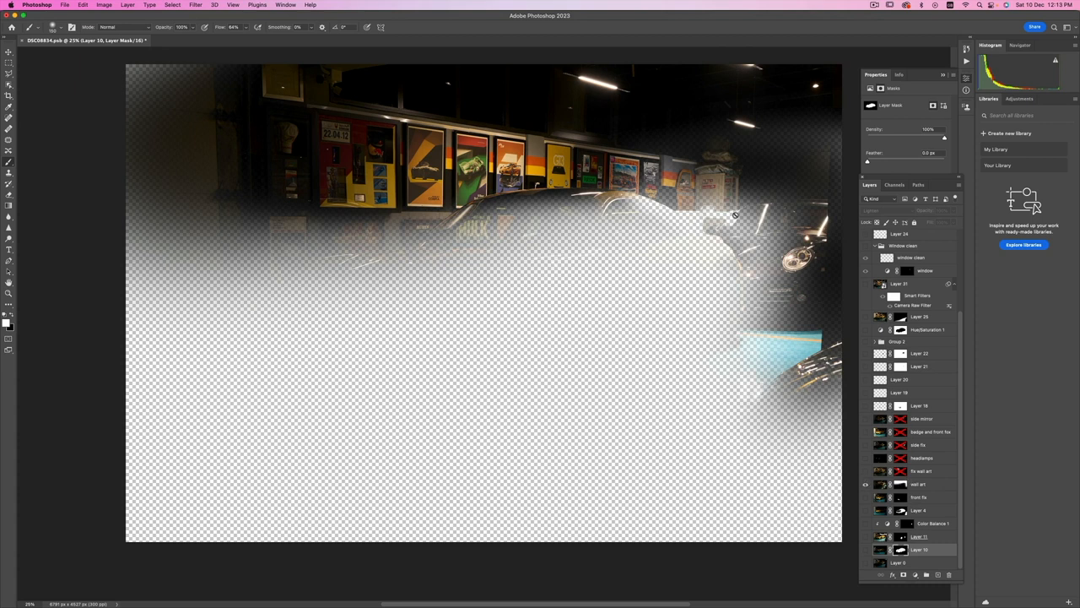
mouse_move(271, 215)
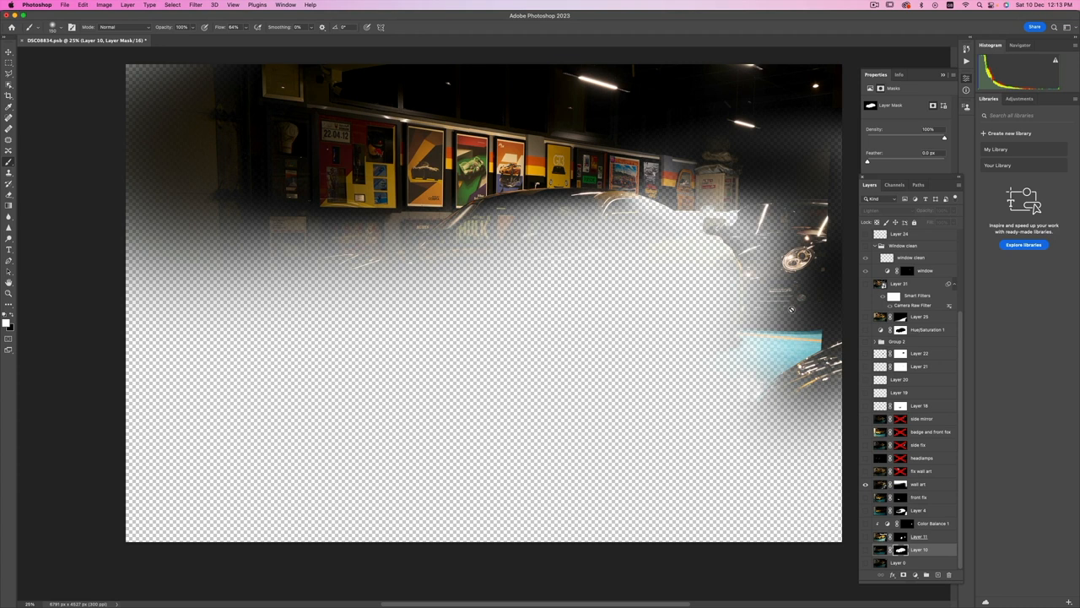
mouse_move(849, 436)
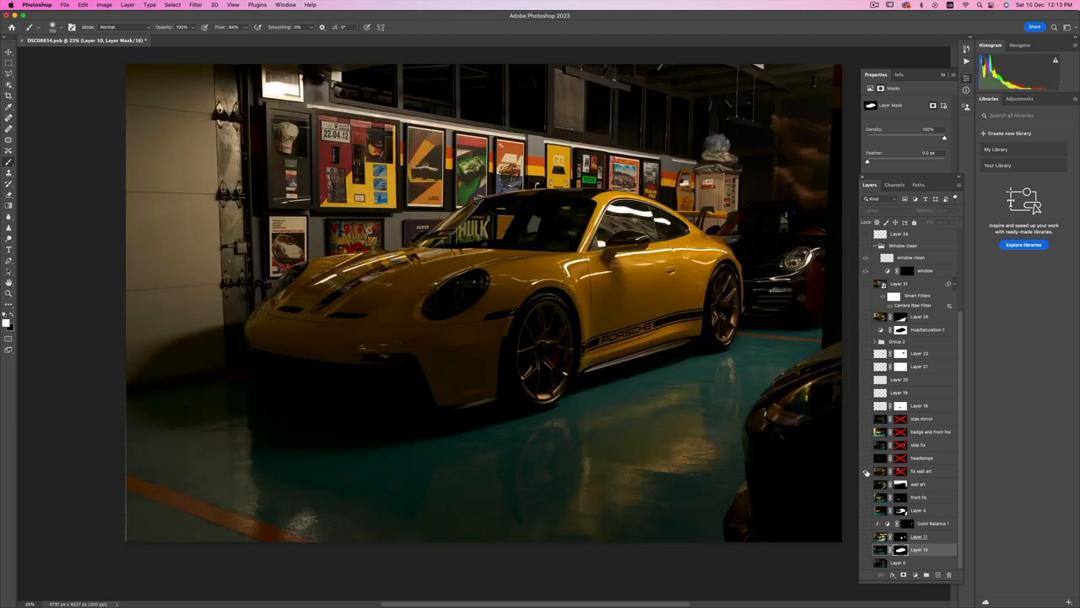
mouse_move(865, 471)
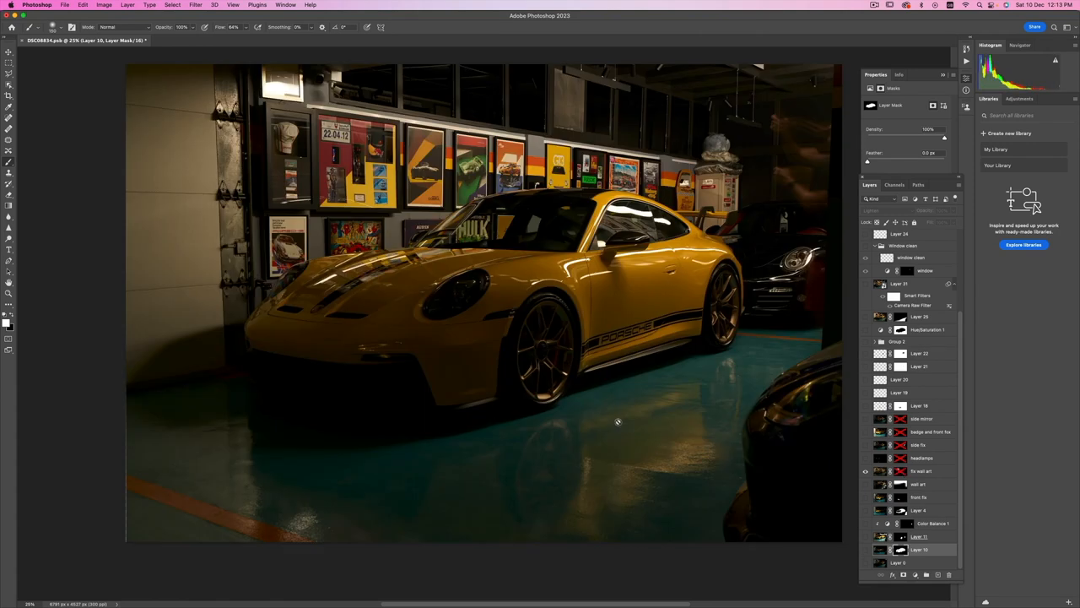
mouse_move(899, 490)
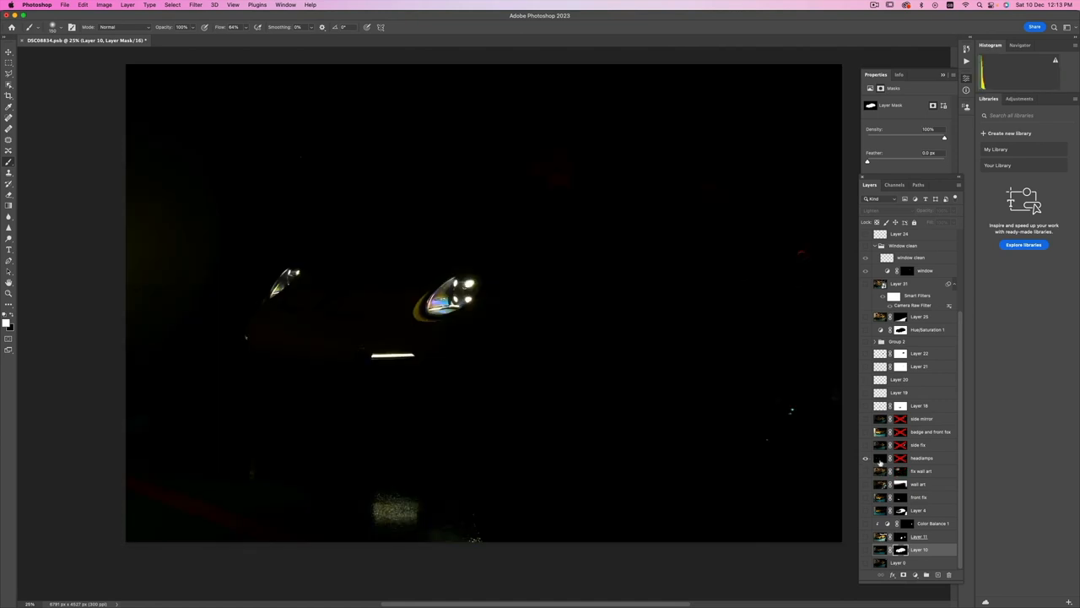
mouse_move(525, 439)
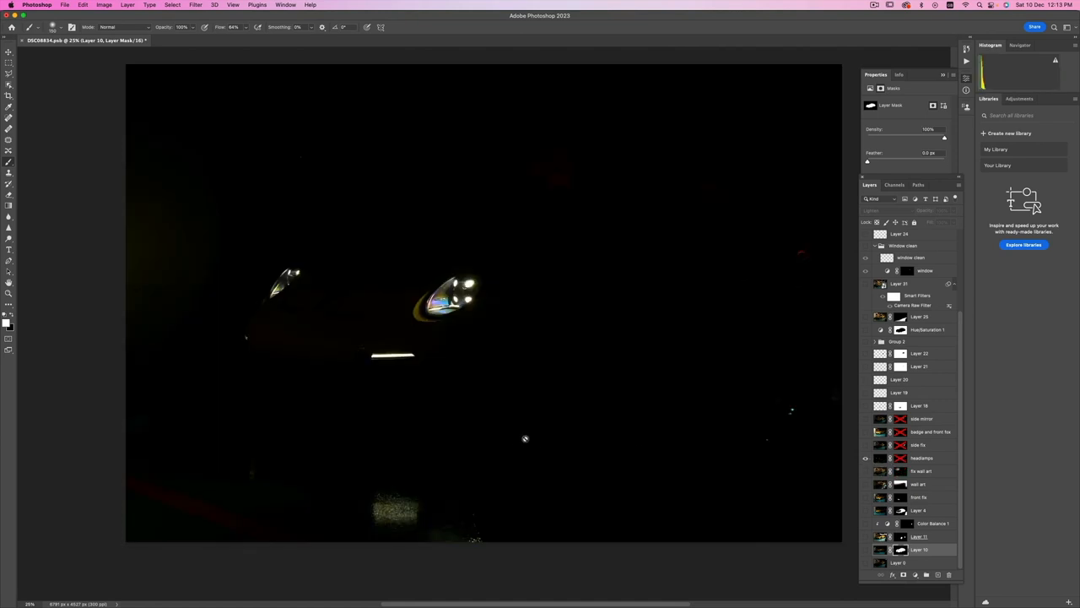
mouse_move(733, 470)
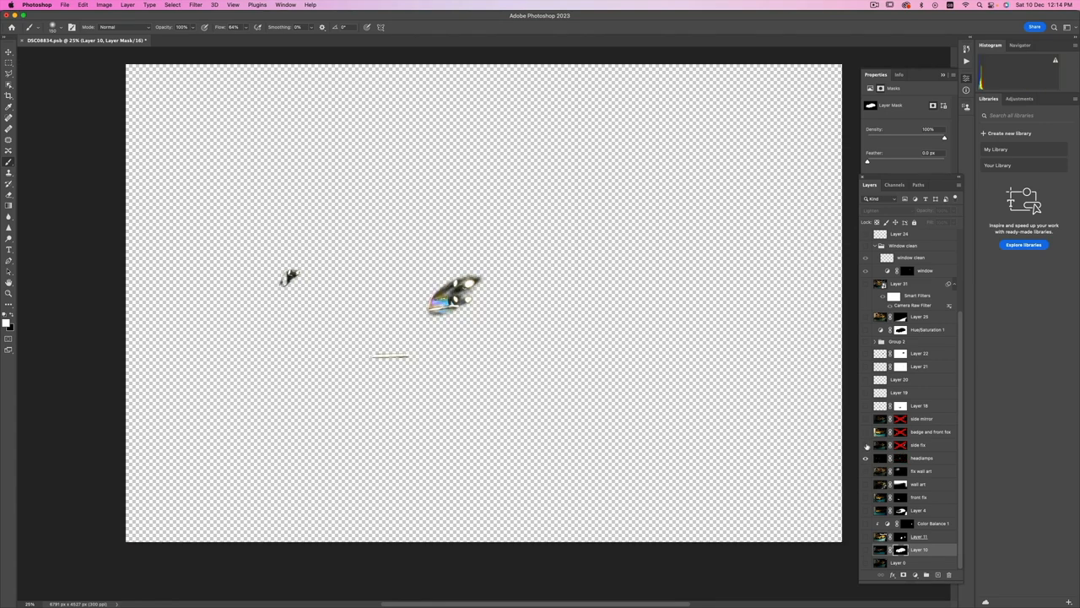
Step: Solo the badge and front fix exposure layer
left_click(865, 446)
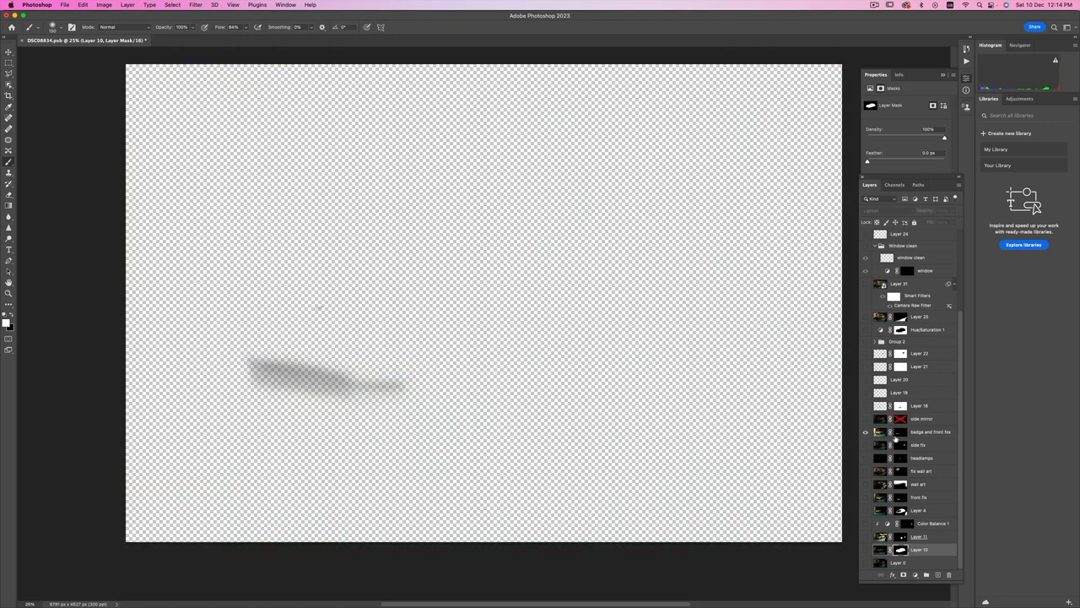
mouse_move(901, 445)
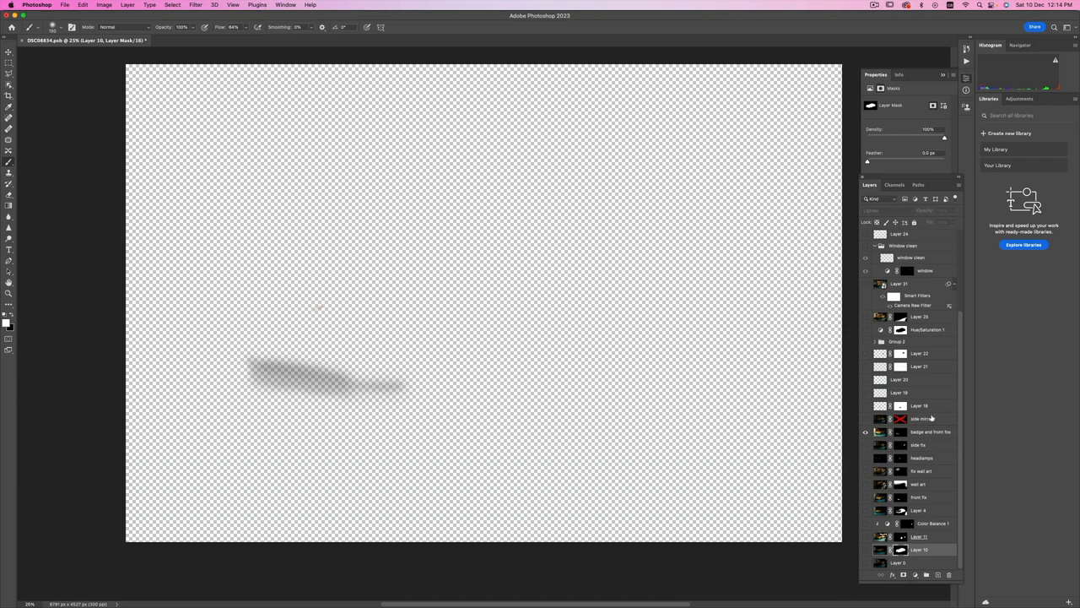
mouse_move(320, 317)
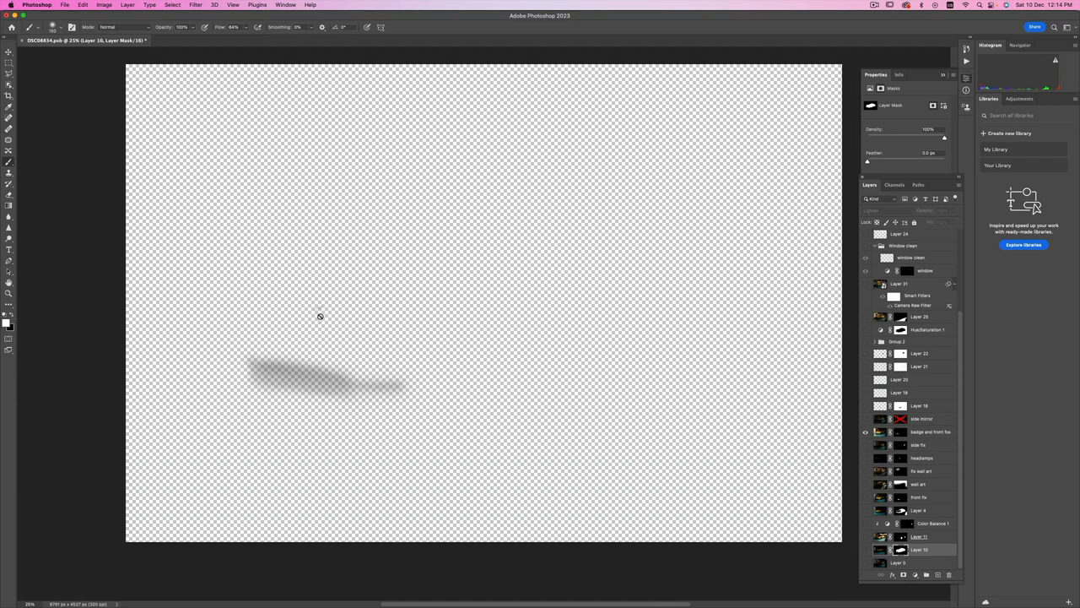
mouse_move(293, 326)
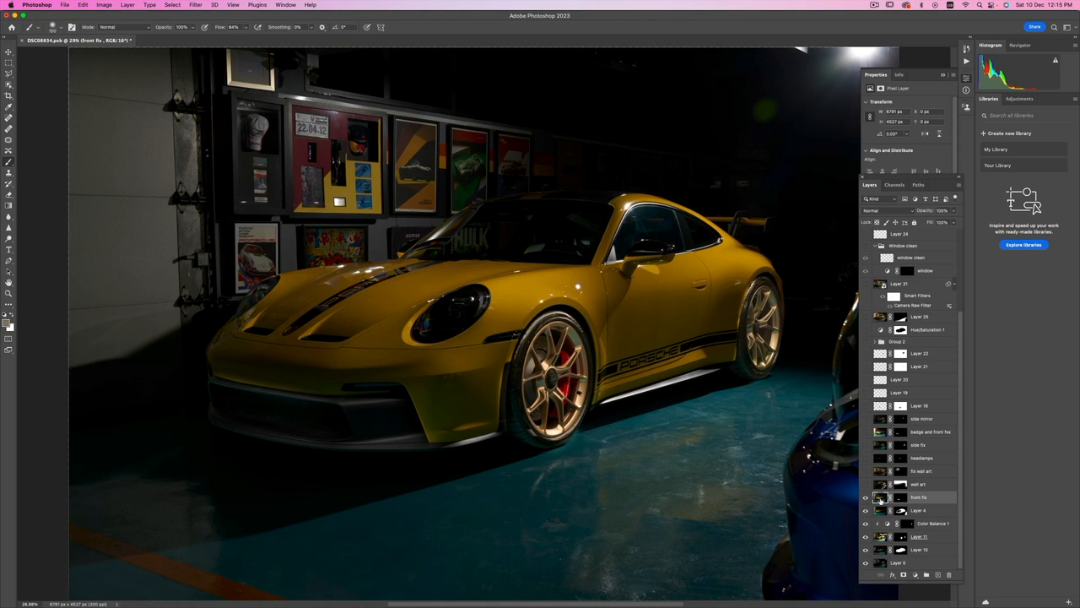
mouse_move(880, 497)
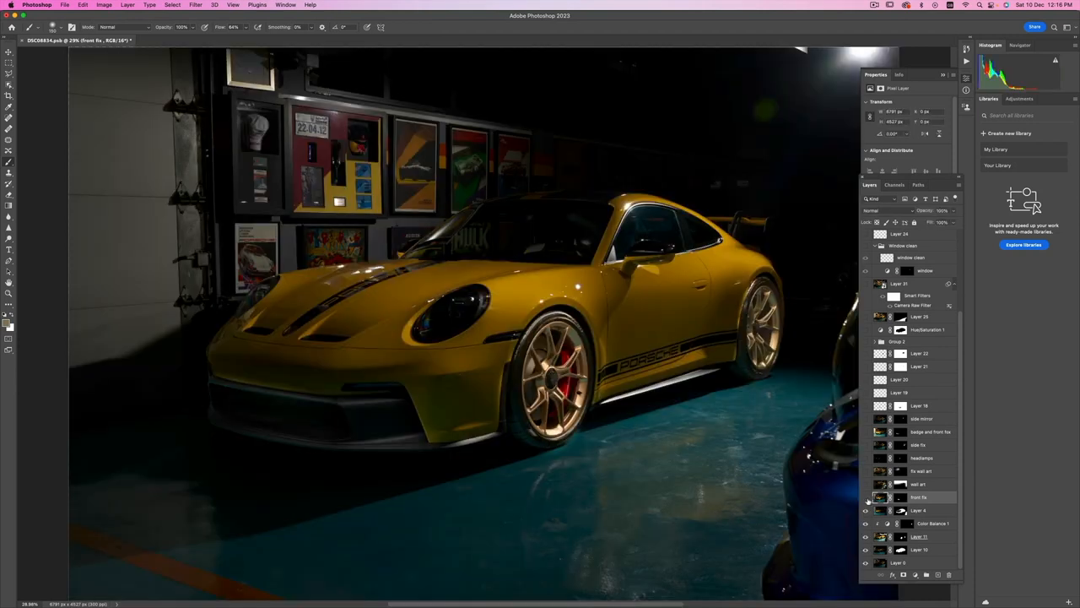
mouse_move(866, 489)
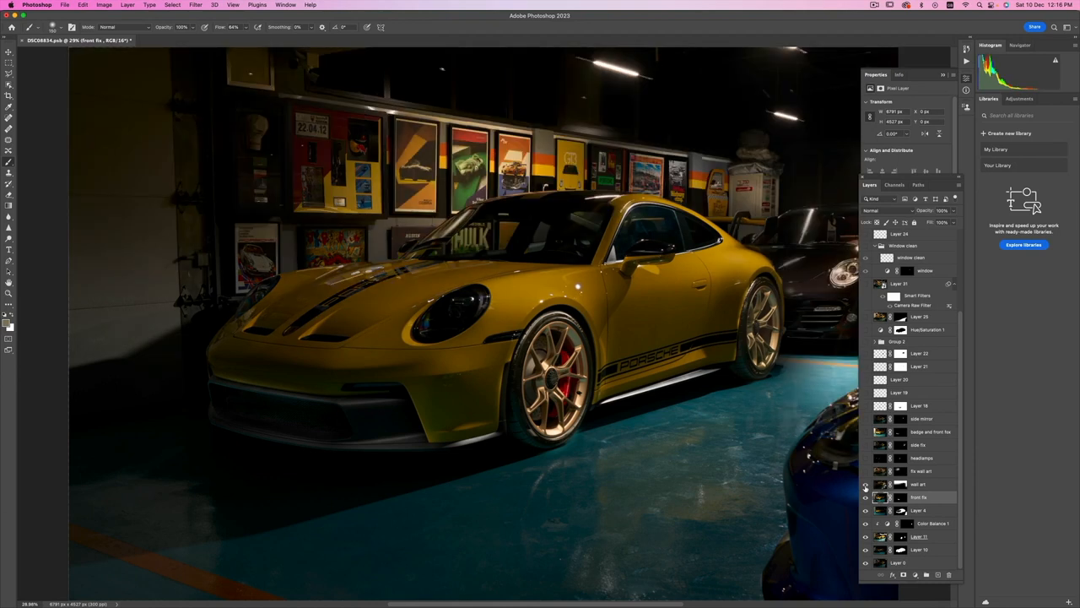
mouse_move(872, 431)
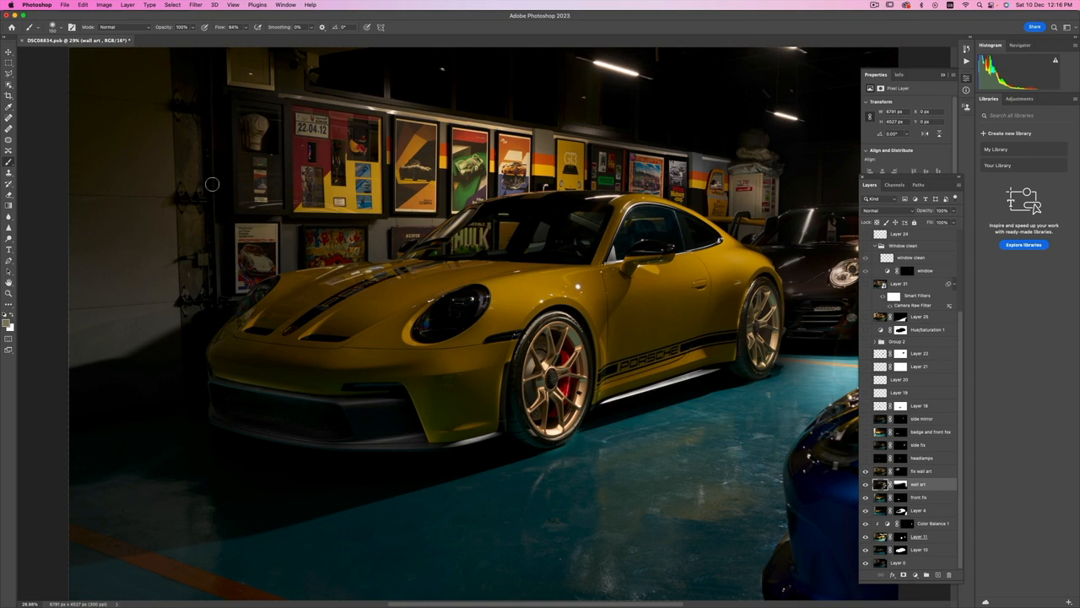
mouse_move(845, 446)
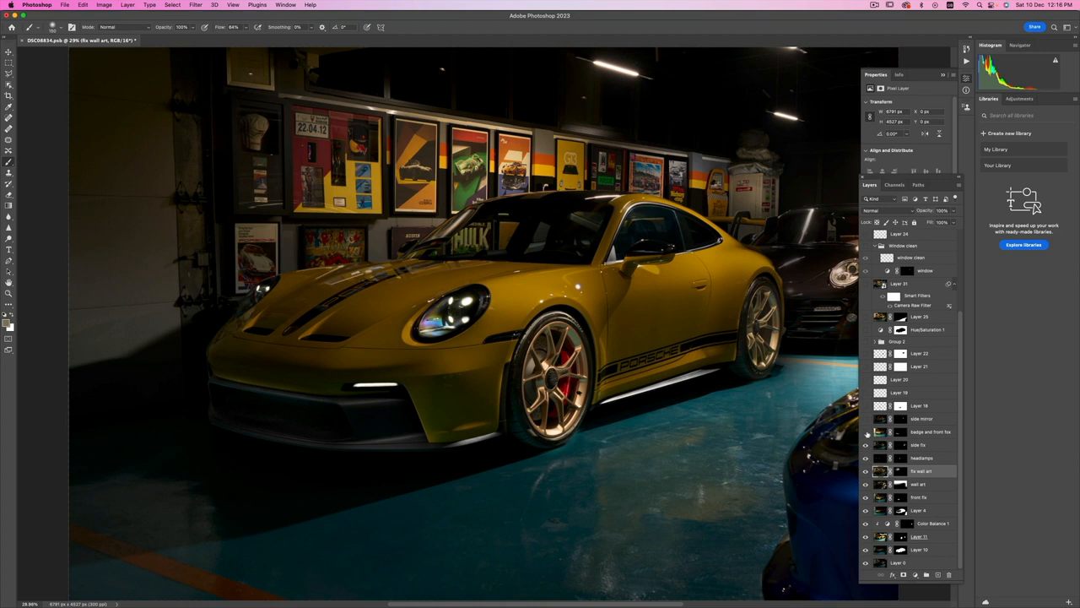
Step: Turn the badge and front fix exposure layer back on
left_click(924, 431)
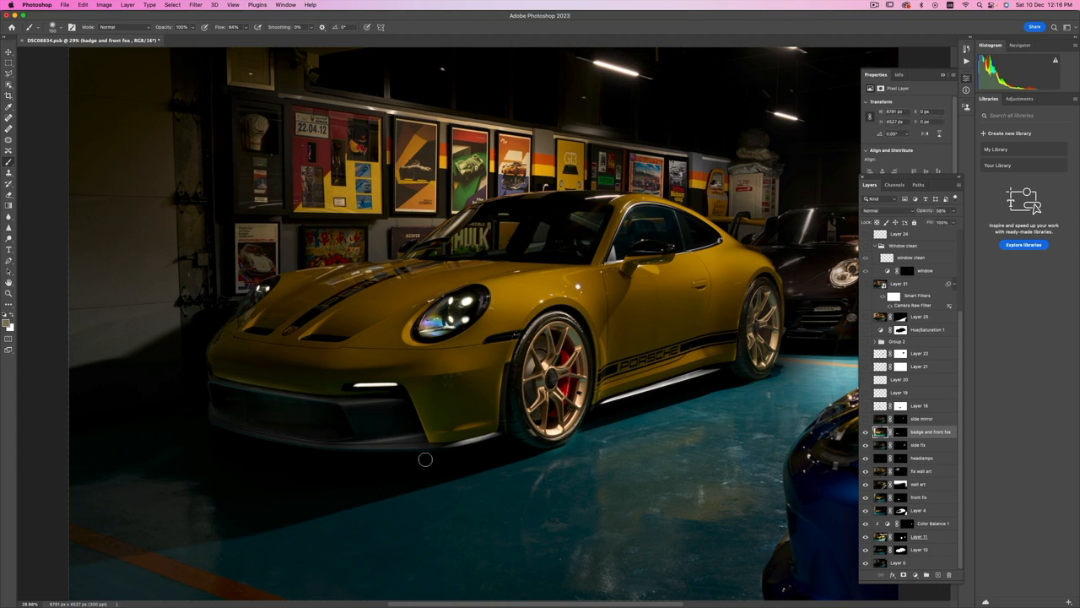
mouse_move(286, 437)
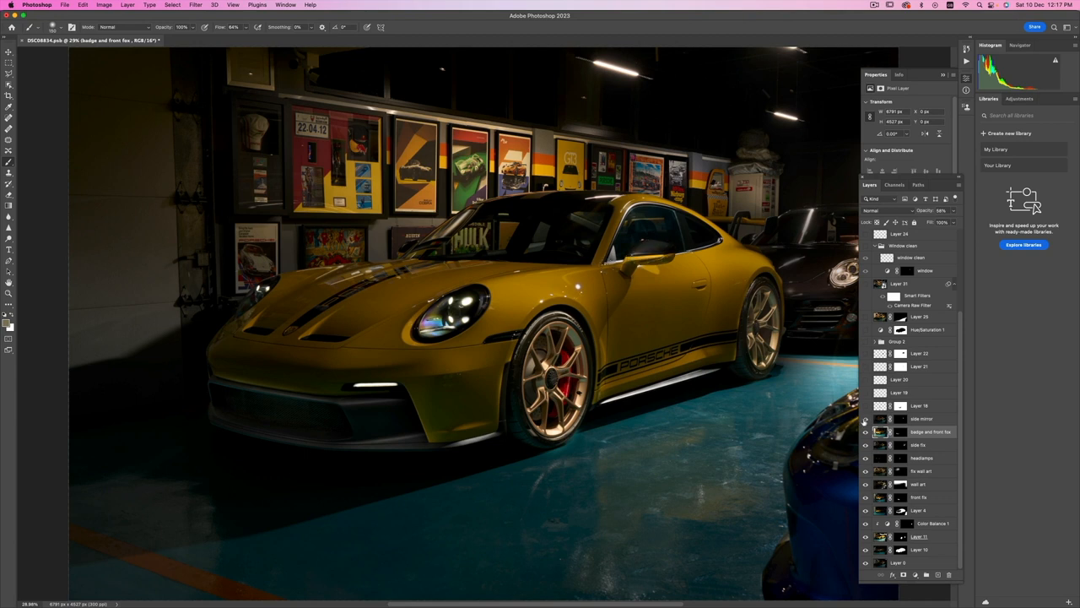
mouse_move(865, 419)
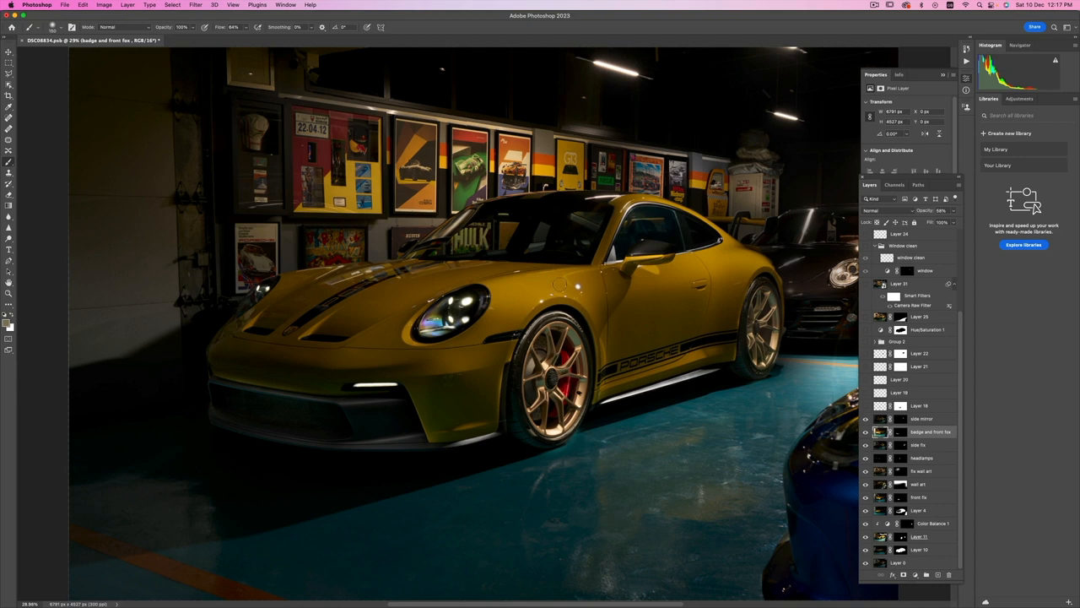
mouse_move(593, 298)
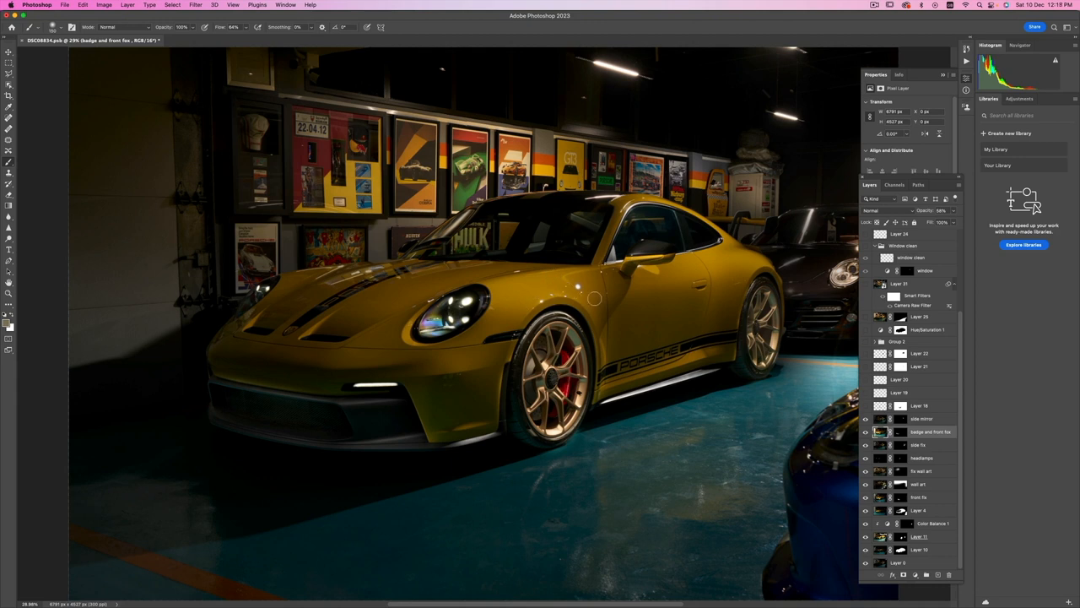
mouse_move(766, 429)
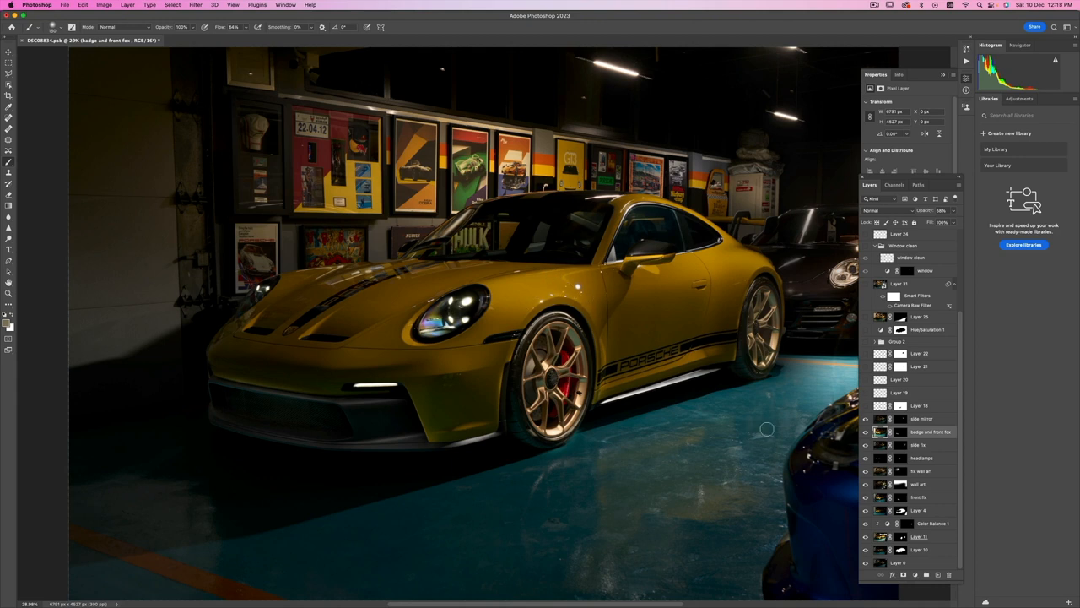
mouse_move(652, 288)
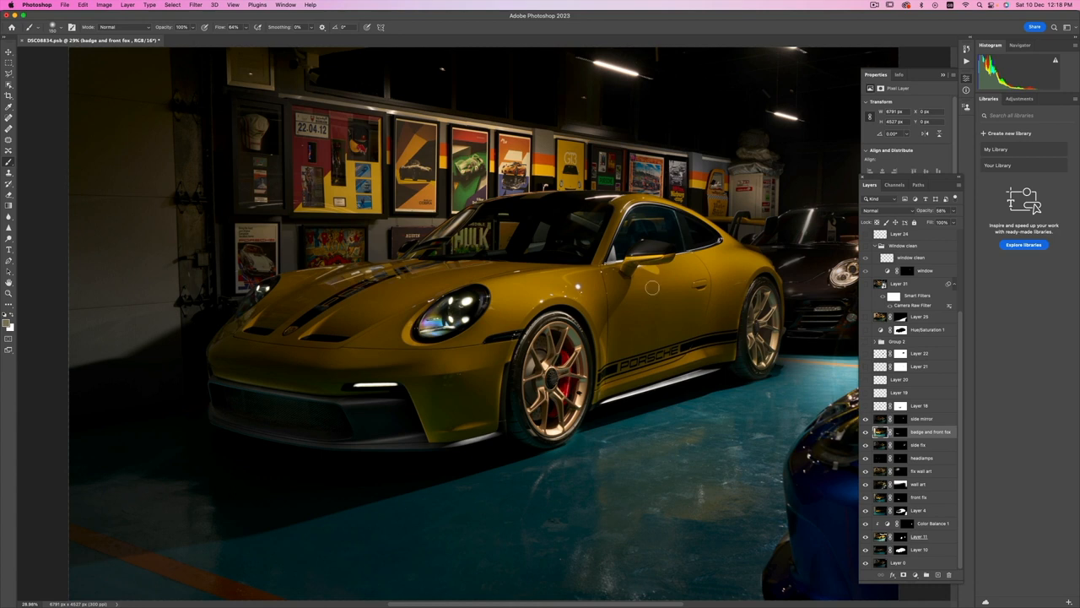
mouse_move(749, 245)
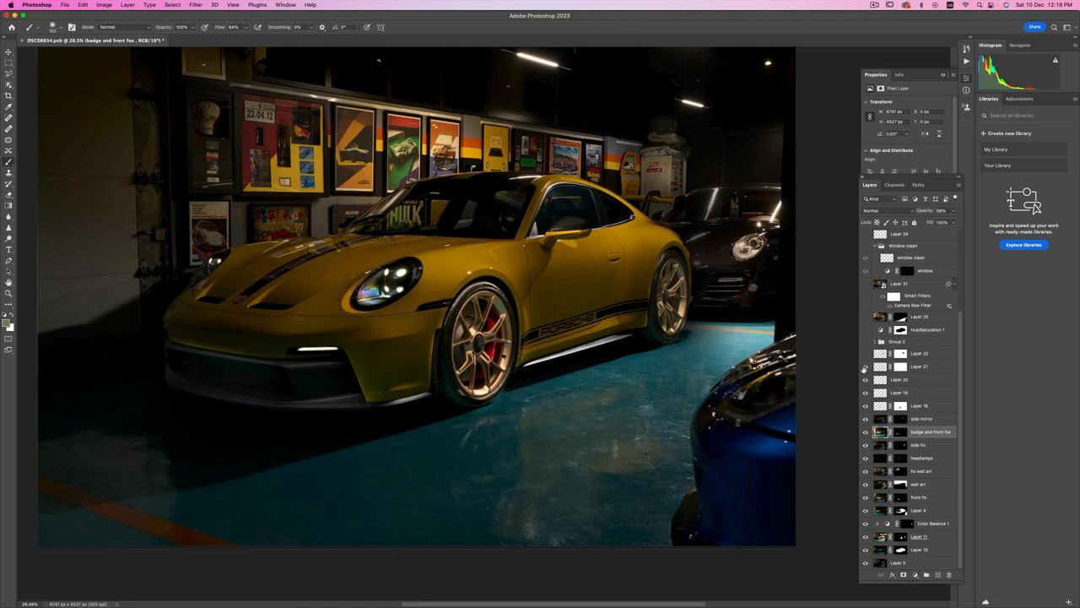
mouse_move(554, 278)
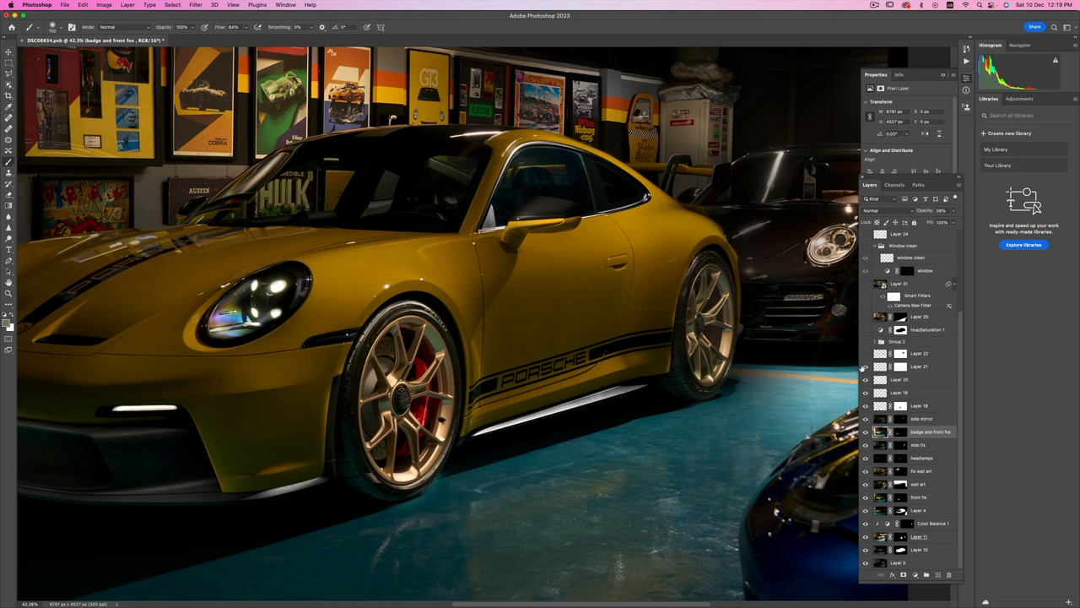
Step: Select Layer 21 as the working layer
left_click(918, 365)
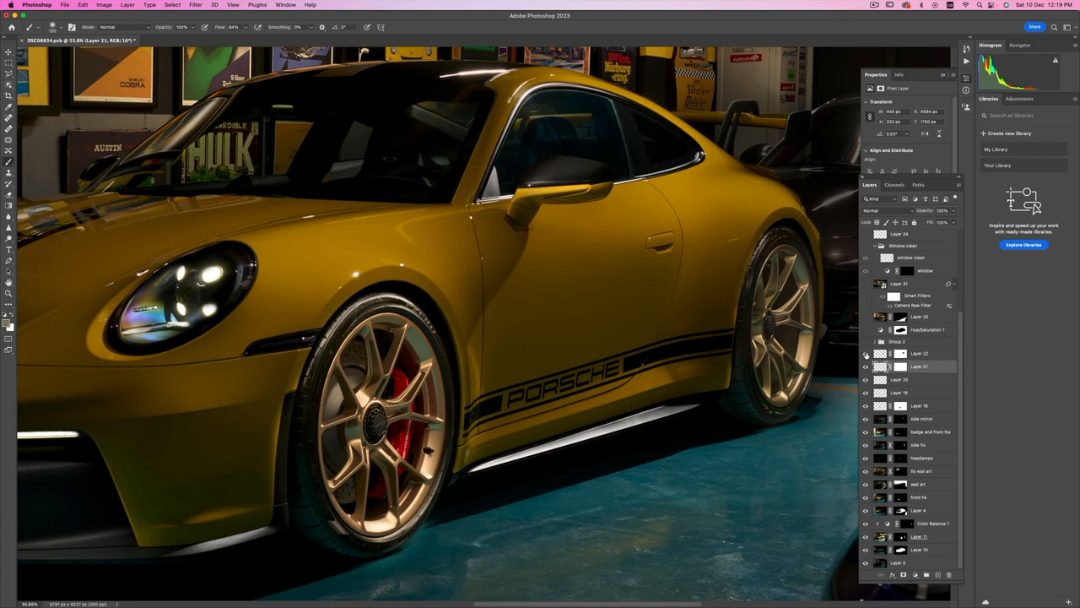
mouse_move(865, 353)
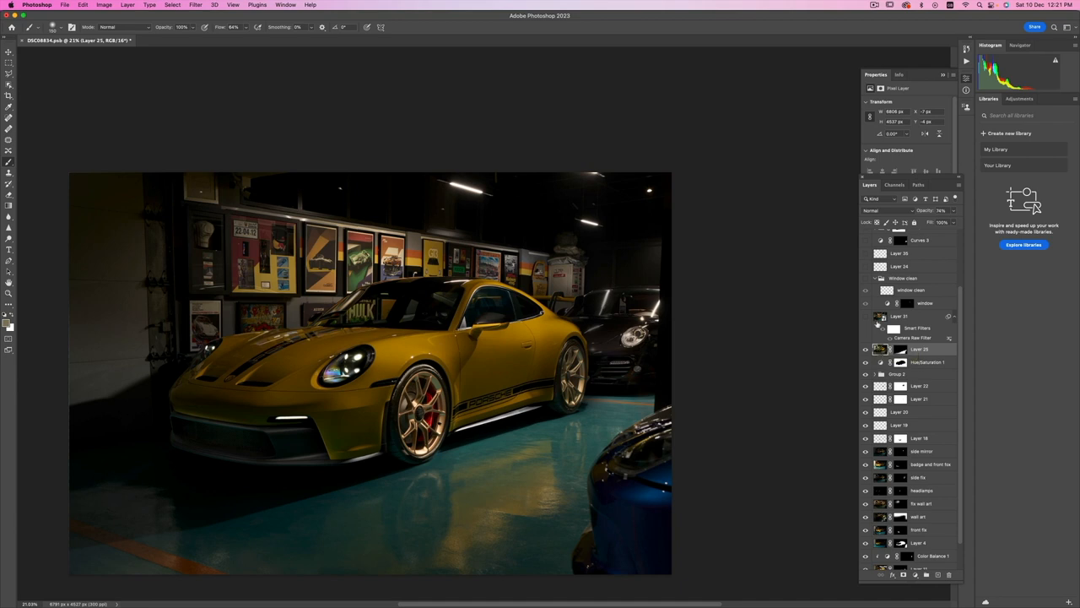
Step: Select a layer in the Layers panel above Curves 3
left_click(864, 316)
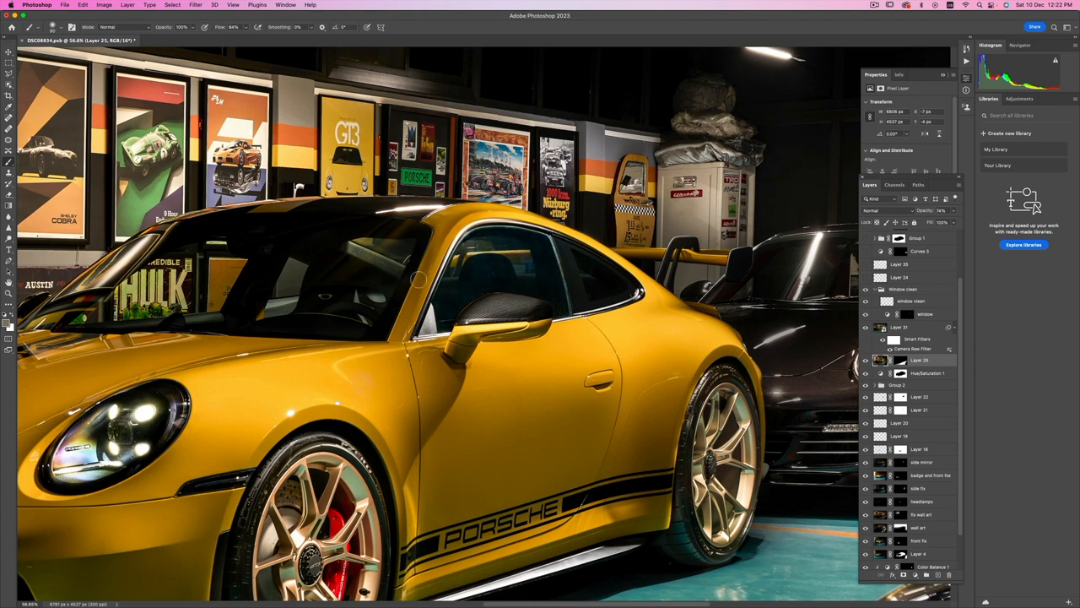
mouse_move(880, 298)
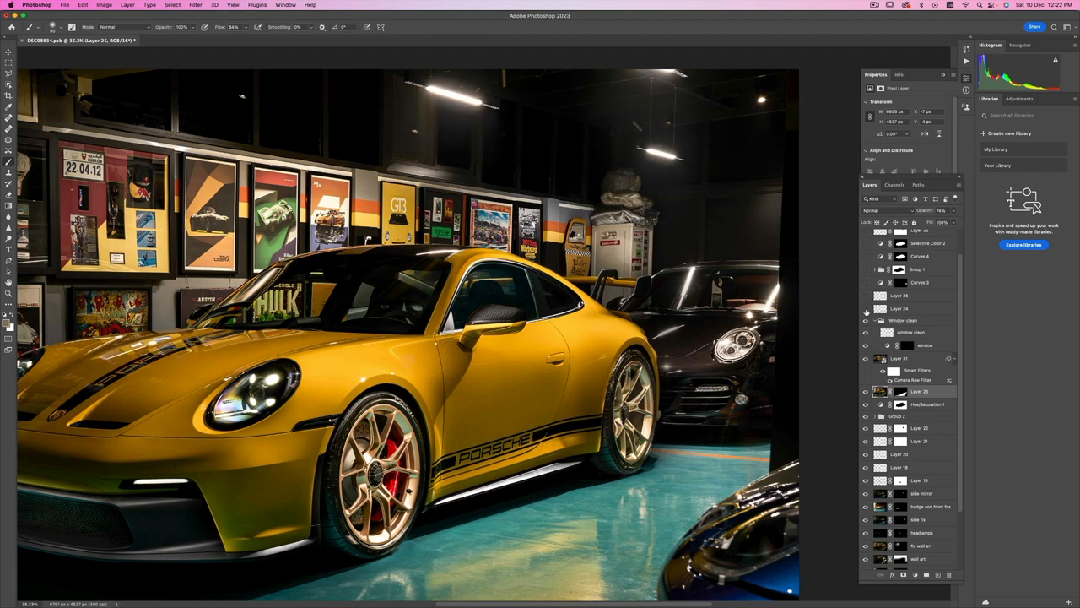
mouse_move(866, 312)
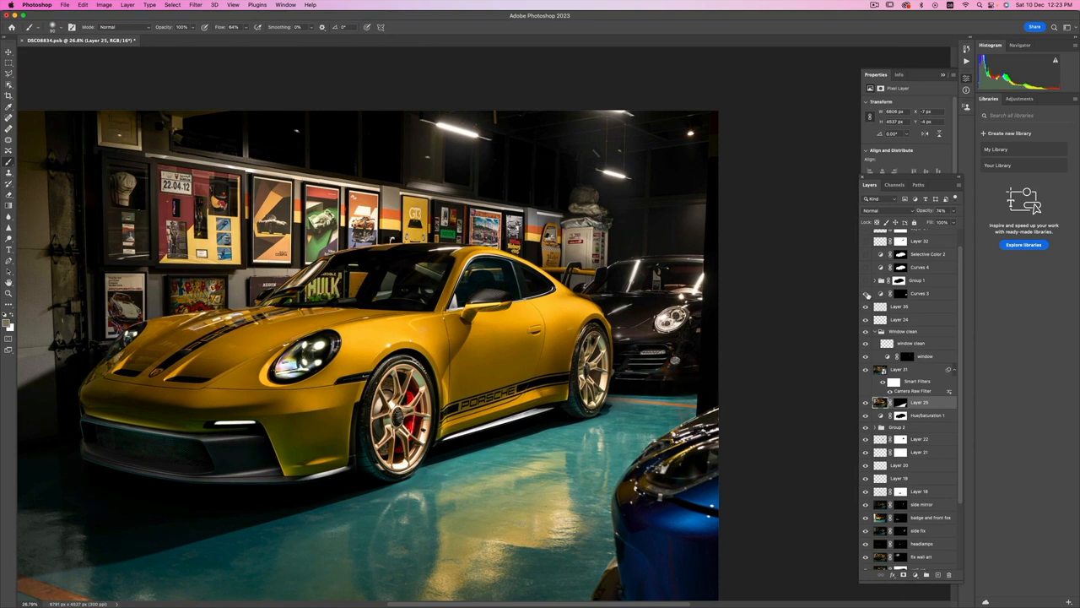
mouse_move(869, 295)
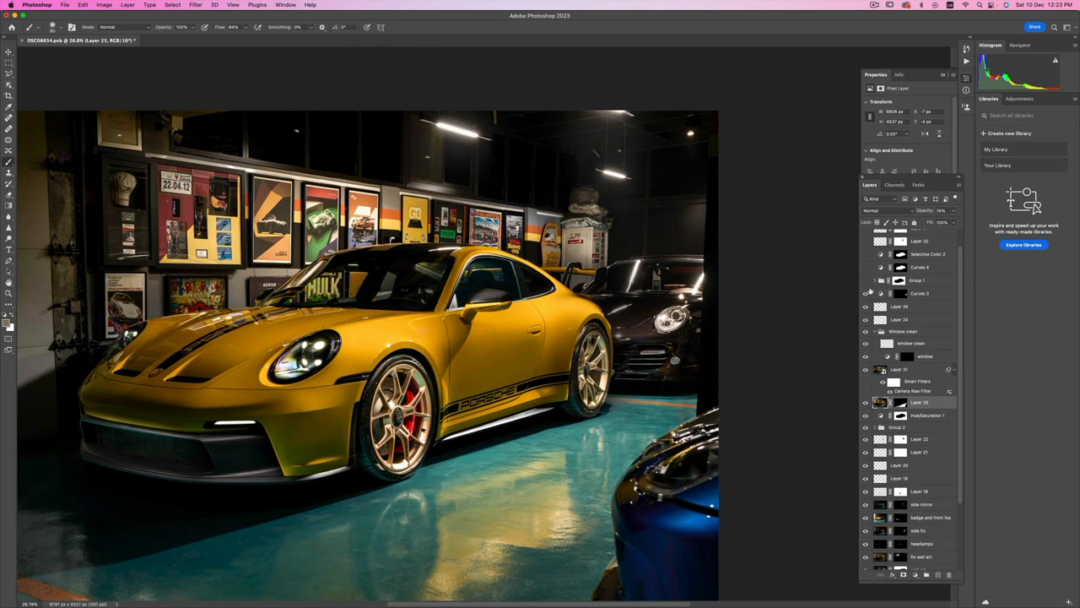
Step: Expand Group 1 and inspect the Channel Mixer 1 and Color Lookup 1 settings
left_click(874, 280)
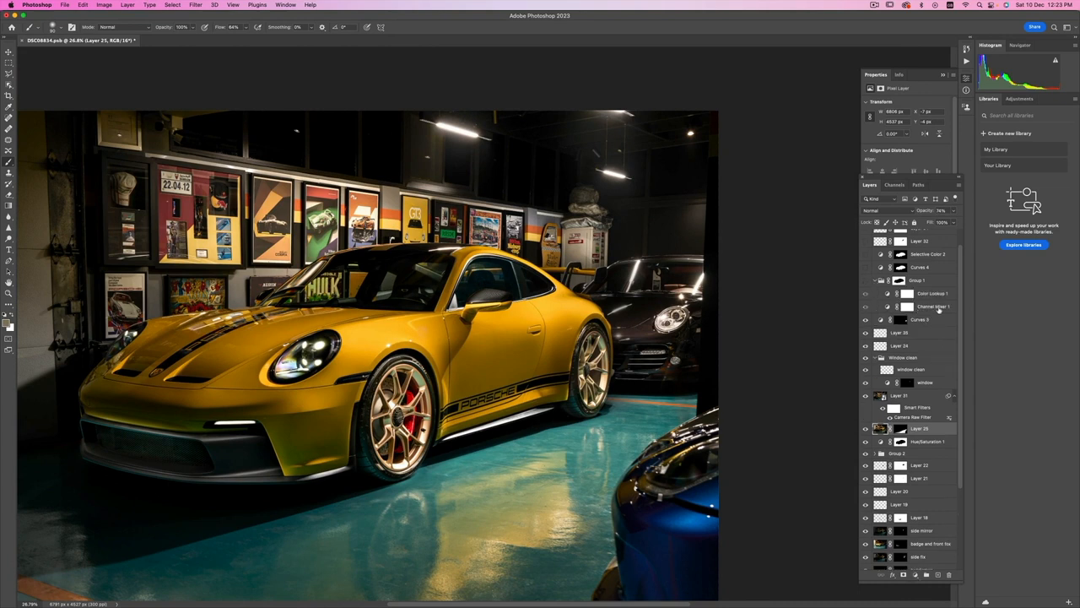
left_click(924, 306)
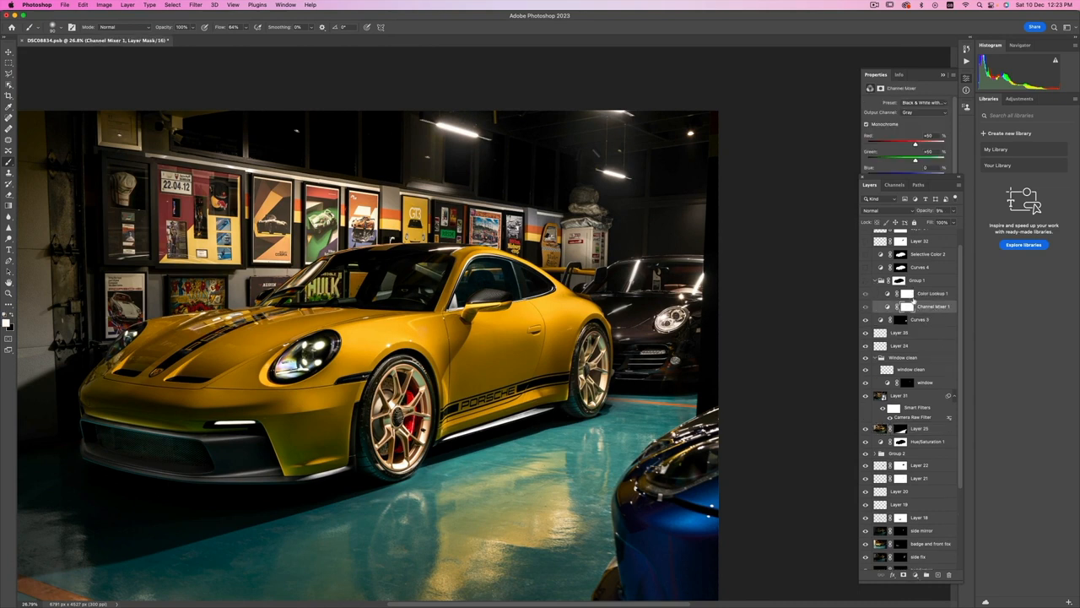
left_click(928, 293)
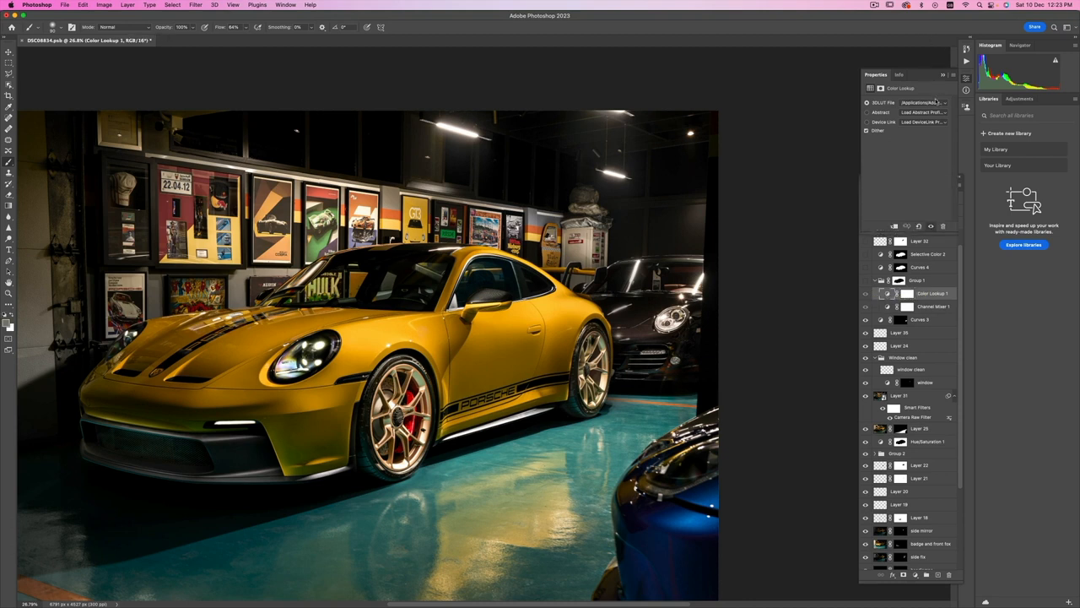
left_click(941, 101)
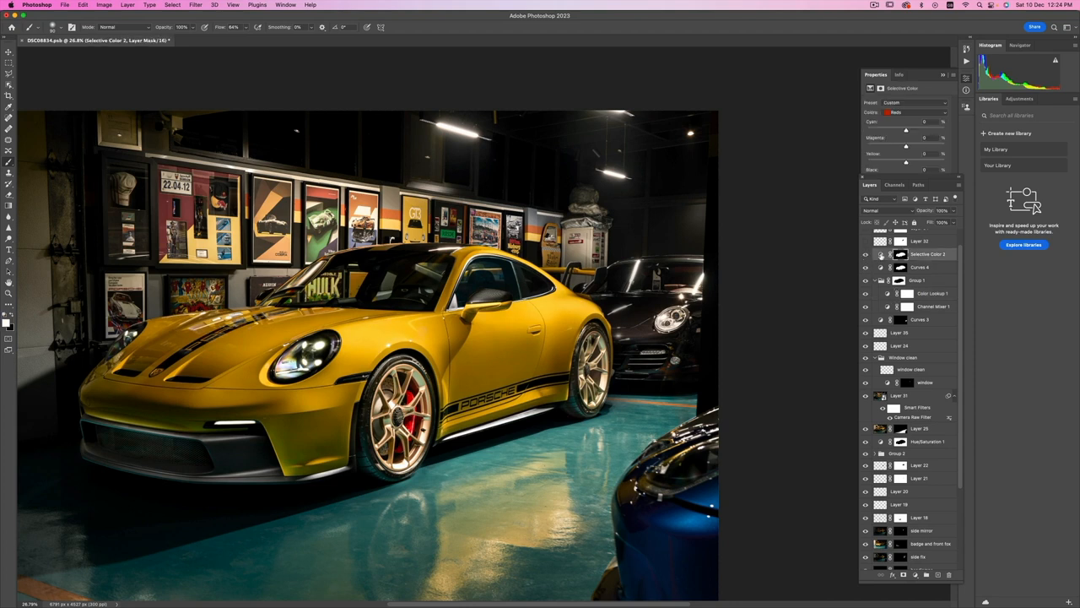
Step: Switch Selective Color 2 to the Yellows range and raise its Yellow amount
left_click(916, 112)
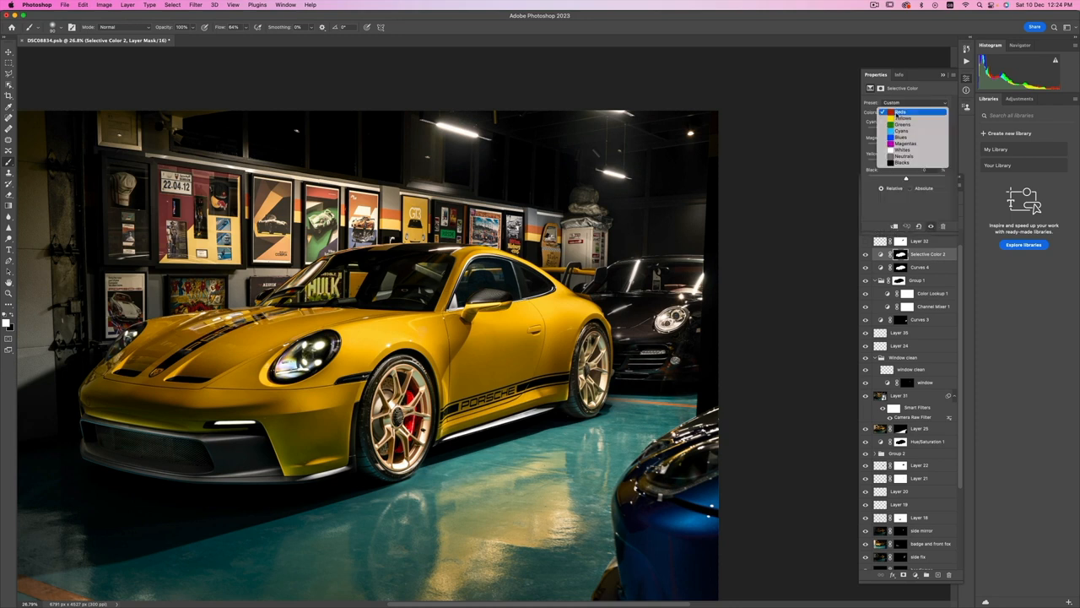
left_click(903, 125)
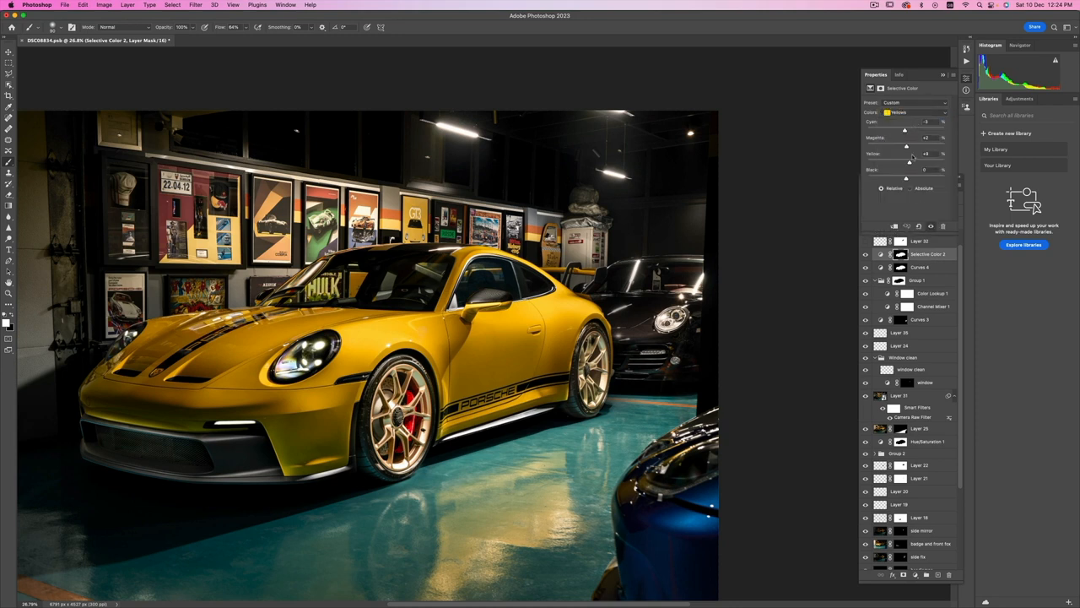
left_click(920, 268)
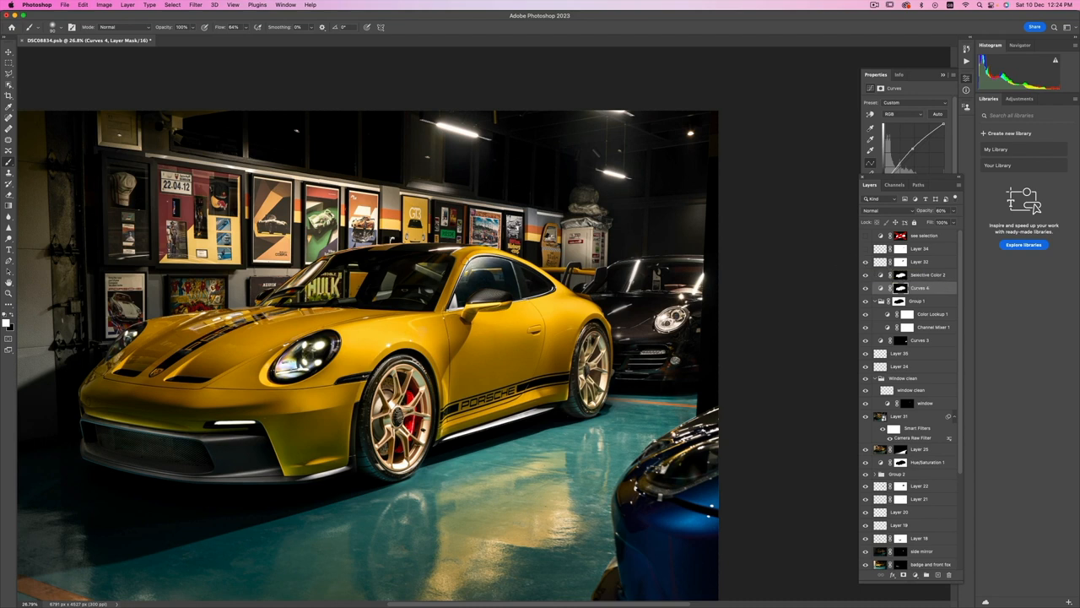
mouse_move(730, 313)
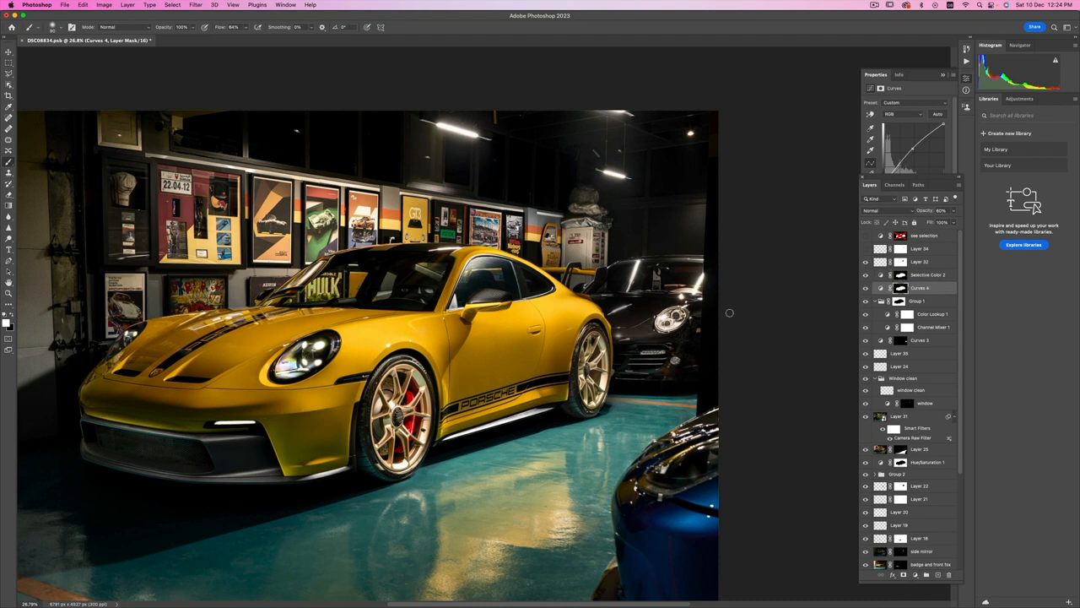